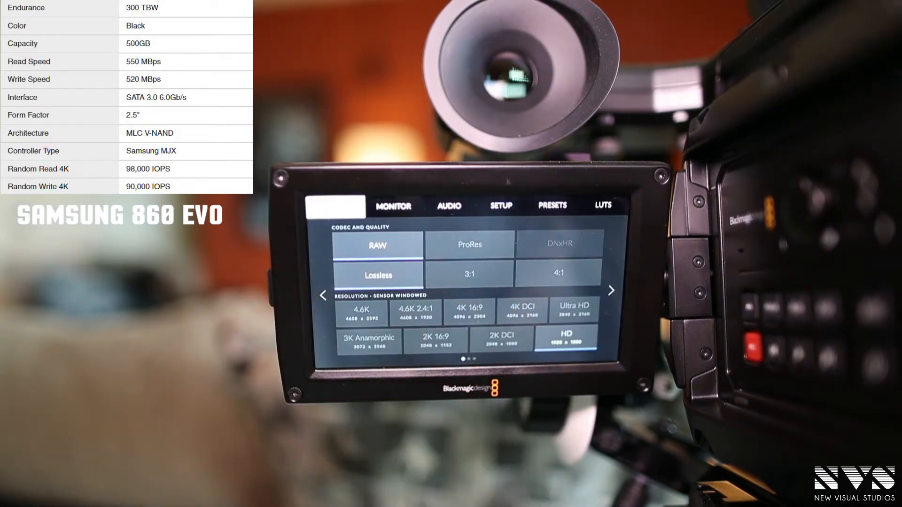
Switch the Record tab codec from RAW Lossless to ProRes 422, keeping HD resolution
click(469, 245)
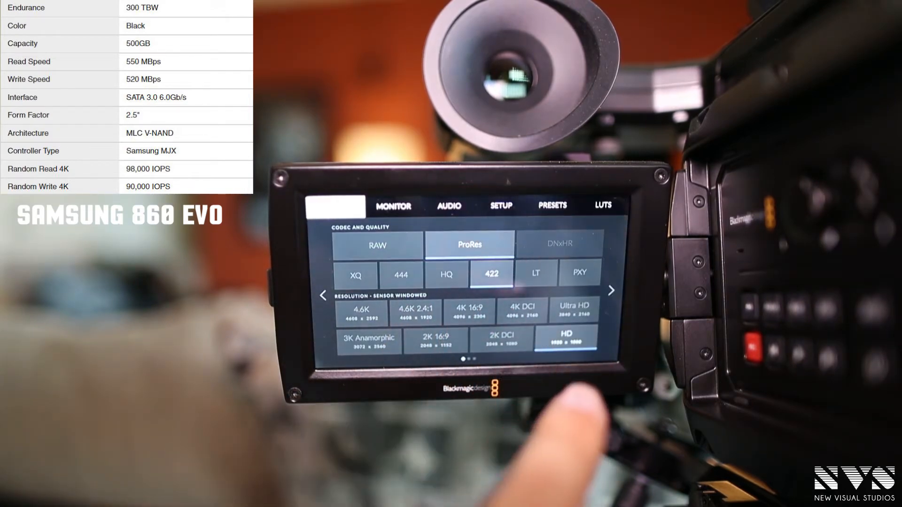